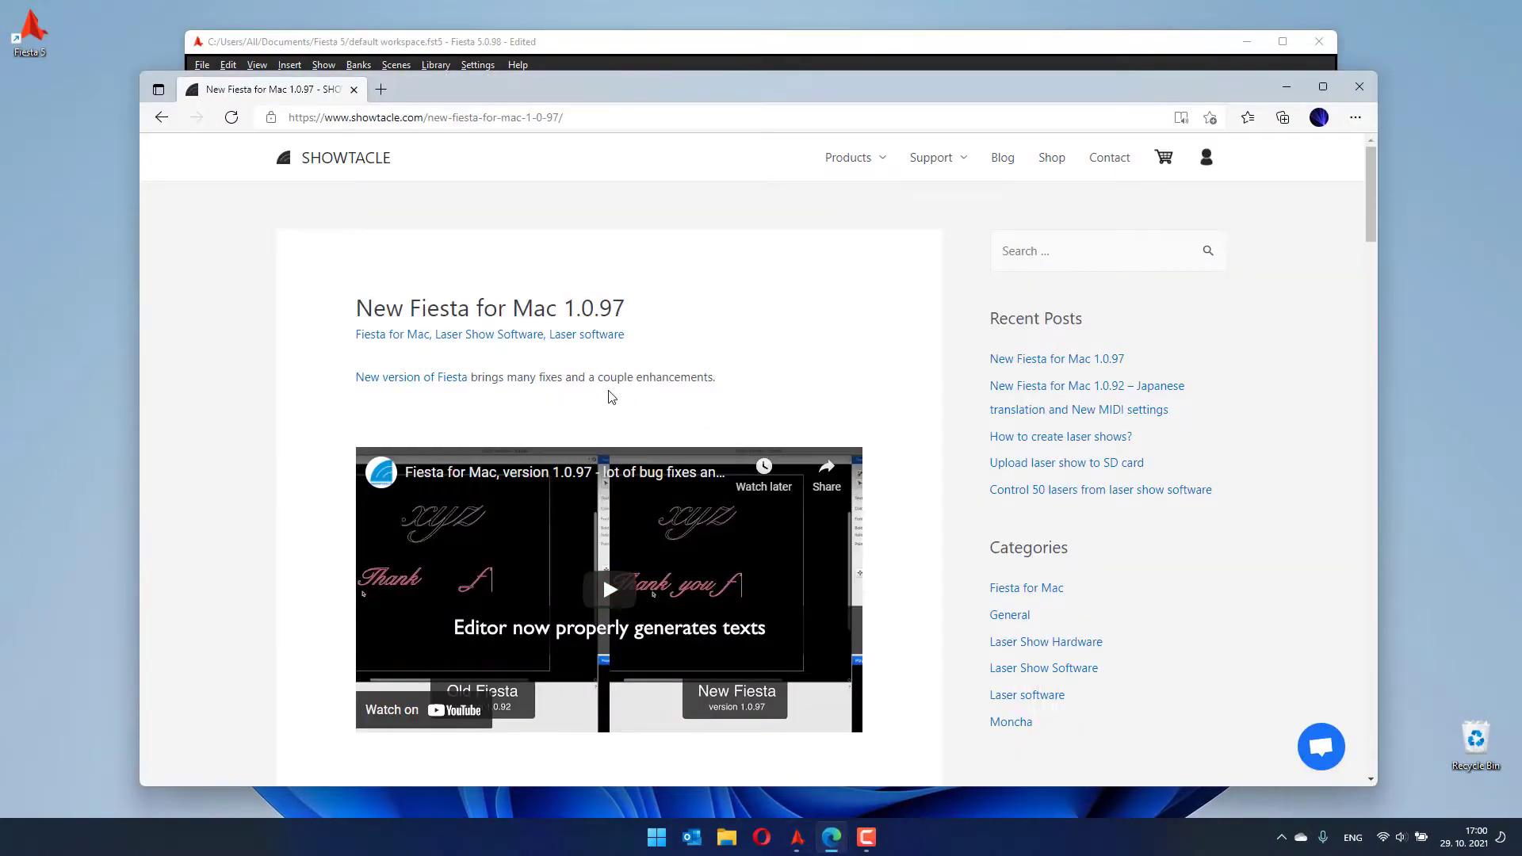
# - Scroll through the Fiesta for Mac 1.0.97 release post down to the Bug fixes heading
pyautogui.scroll(-3)
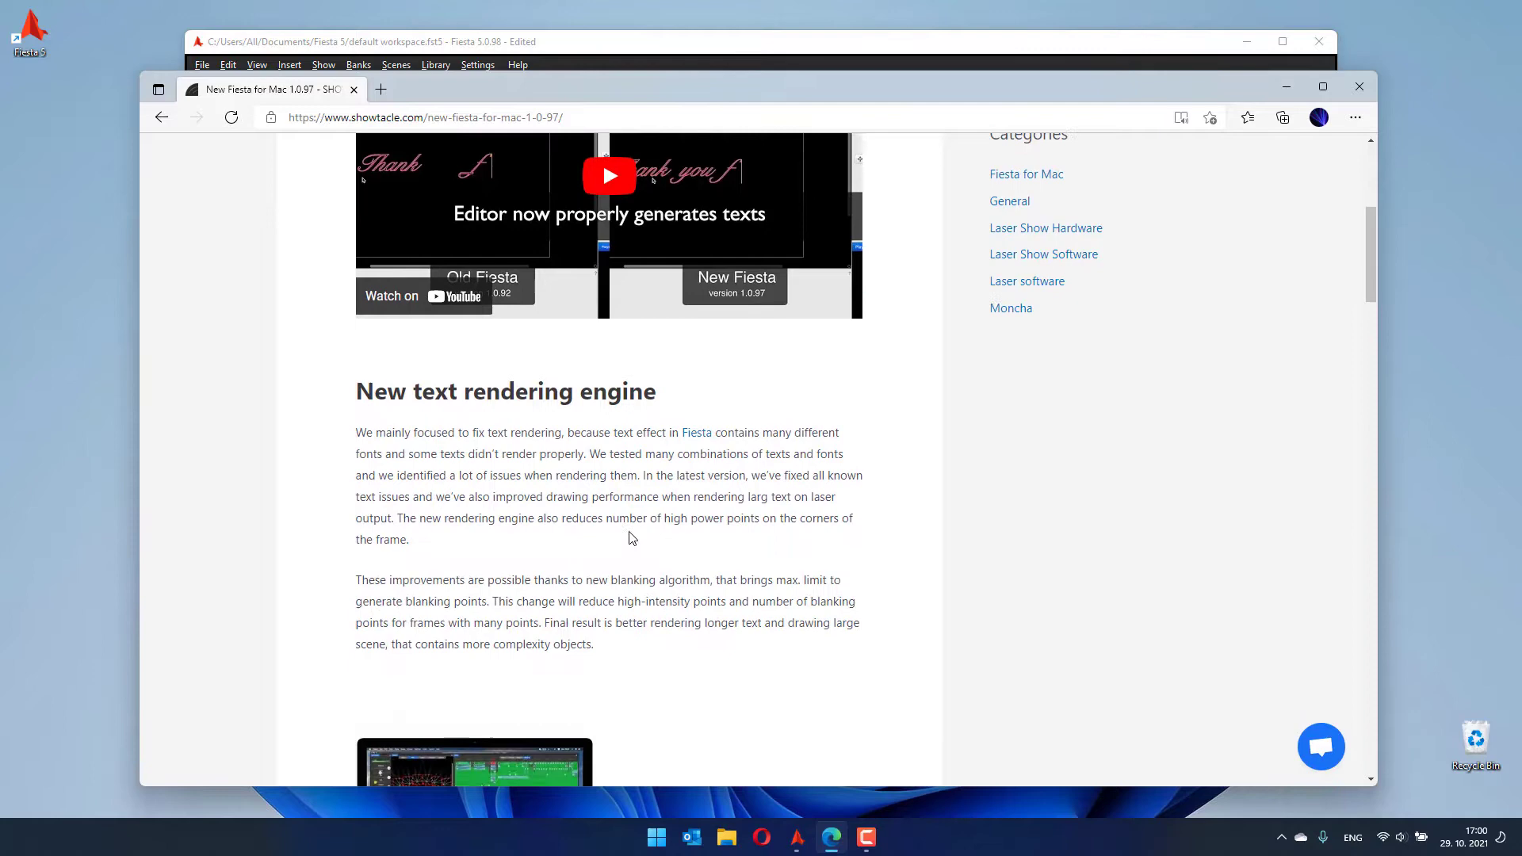
pyautogui.scroll(-3)
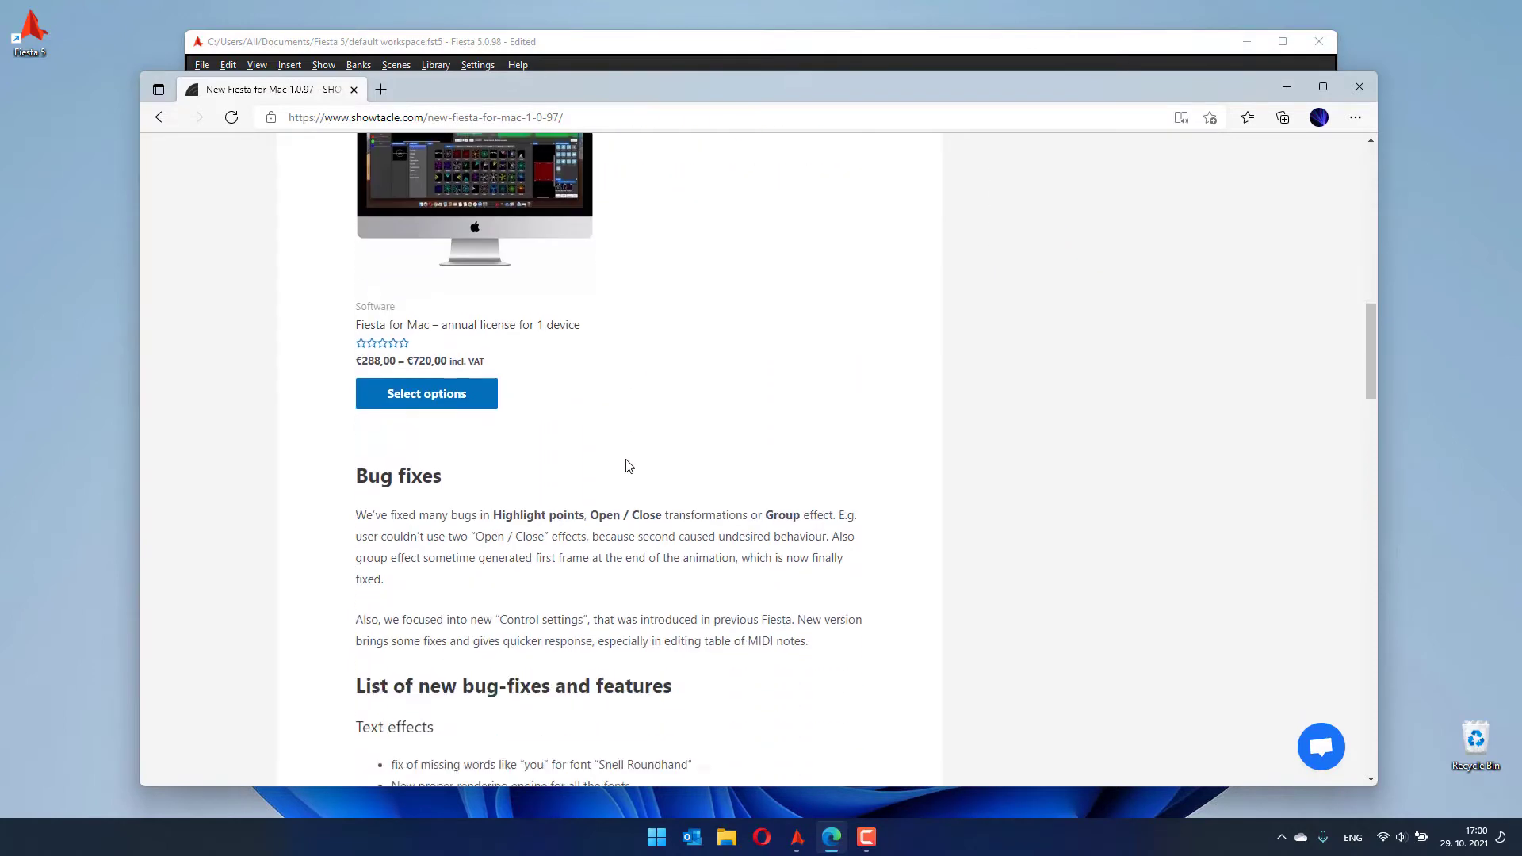
pyautogui.scroll(-3)
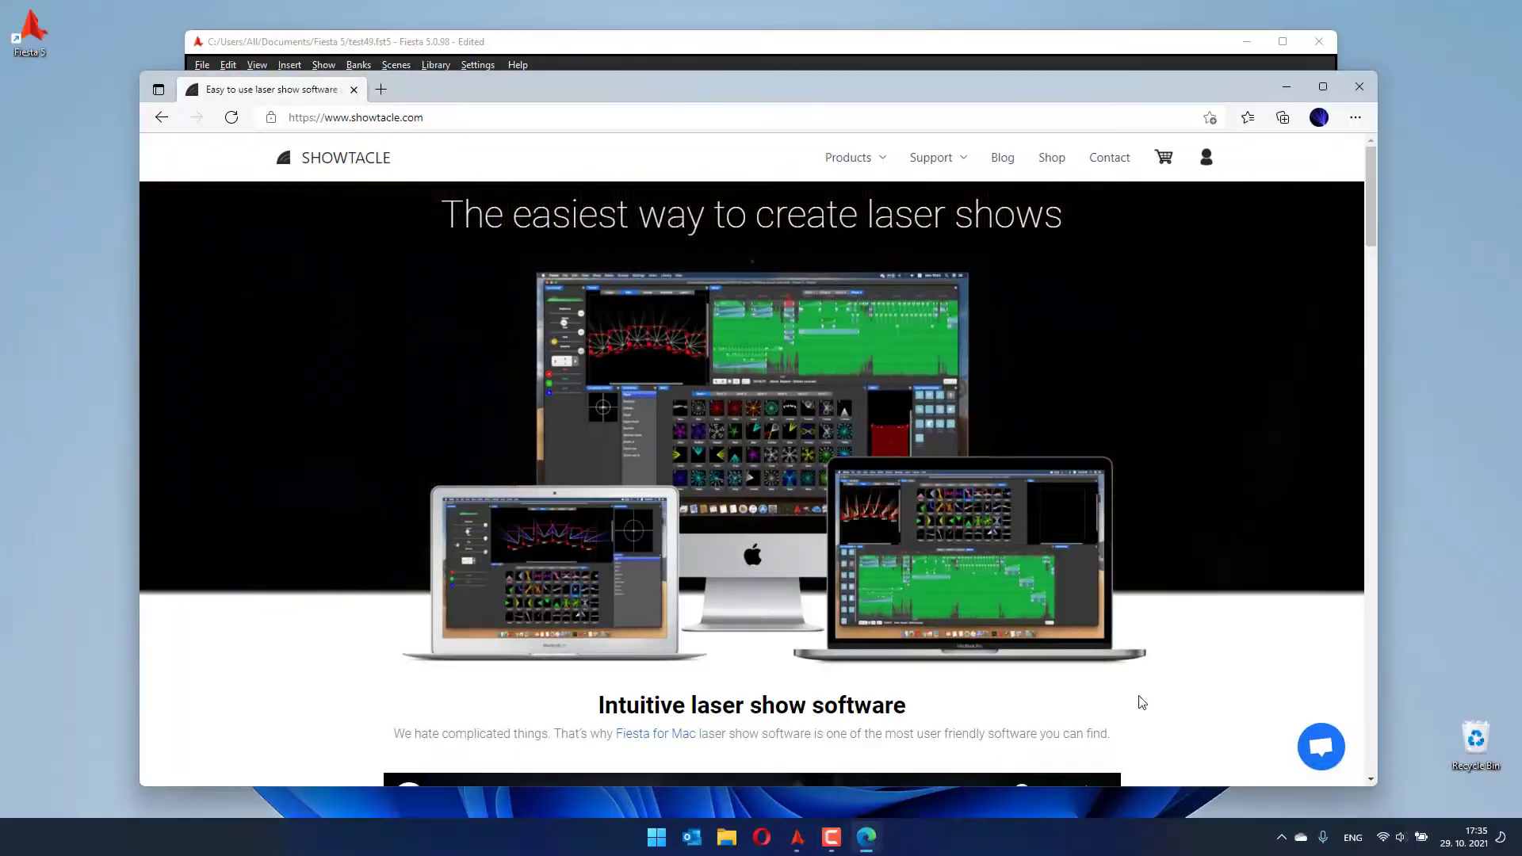
# - Launch the Crisp support chat widget on the Showtacle home page
pyautogui.click(1321, 746)
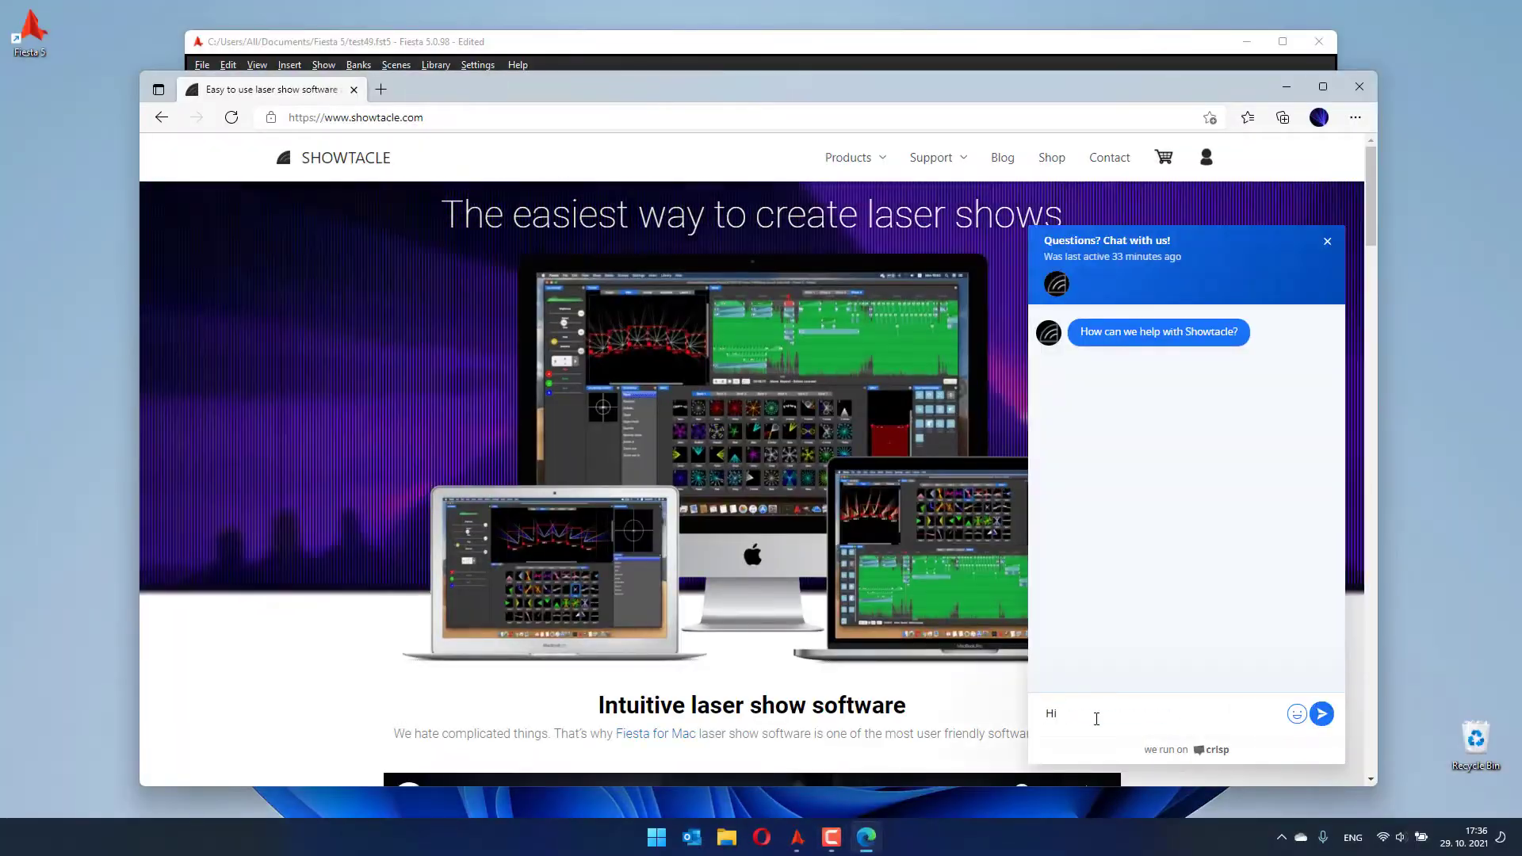